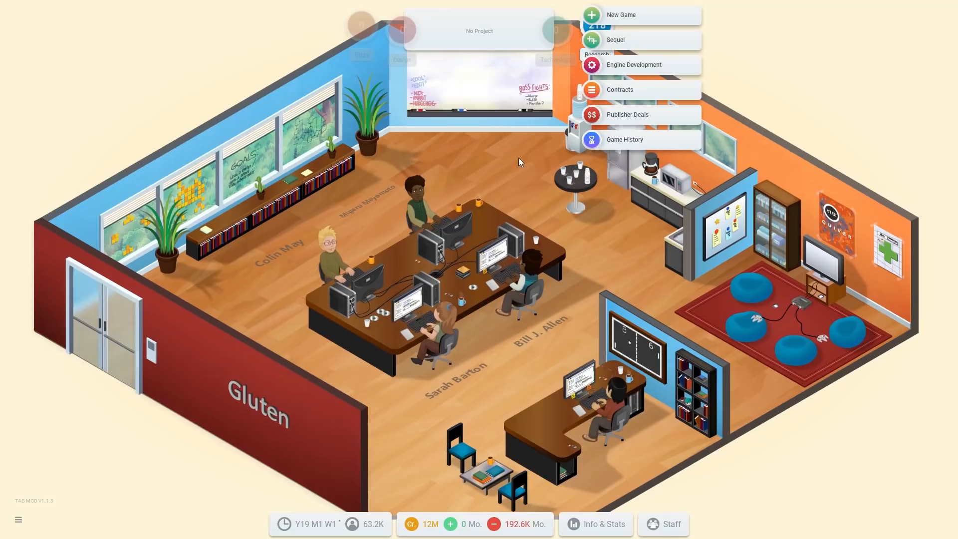
Step: Begin a new game concept from the office action menu
click(621, 15)
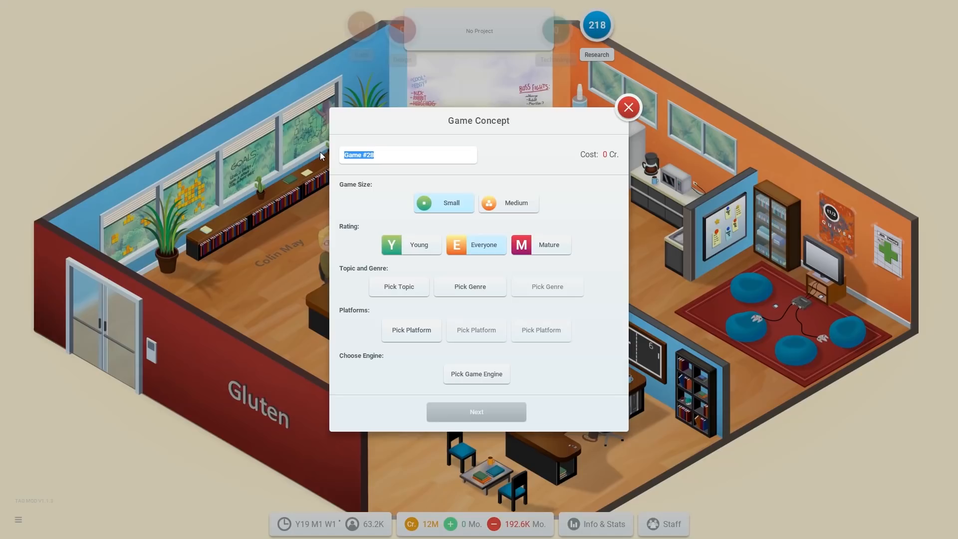
Step: Name the game 'Pokem…', choose a topic, Strategy genre and the studio's own engine
text(Pokem)
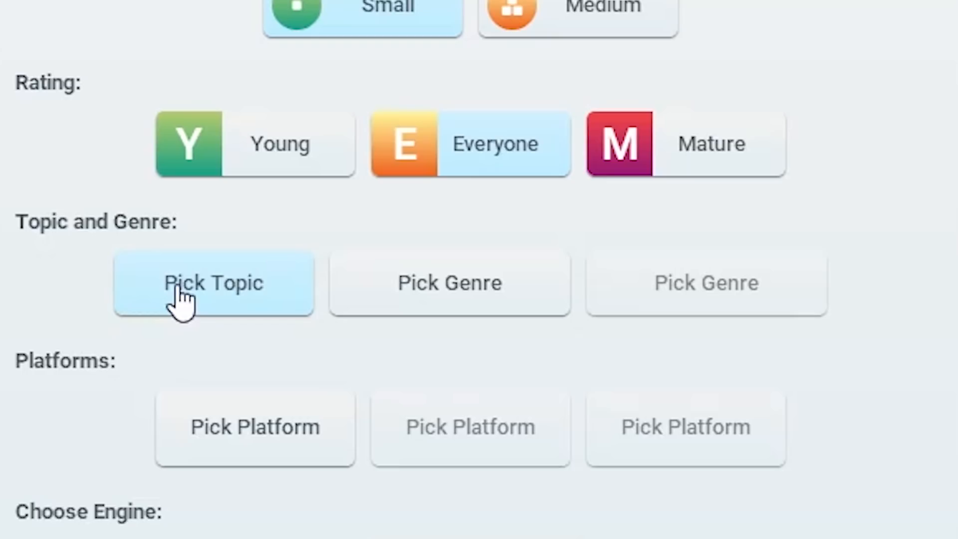
click(213, 283)
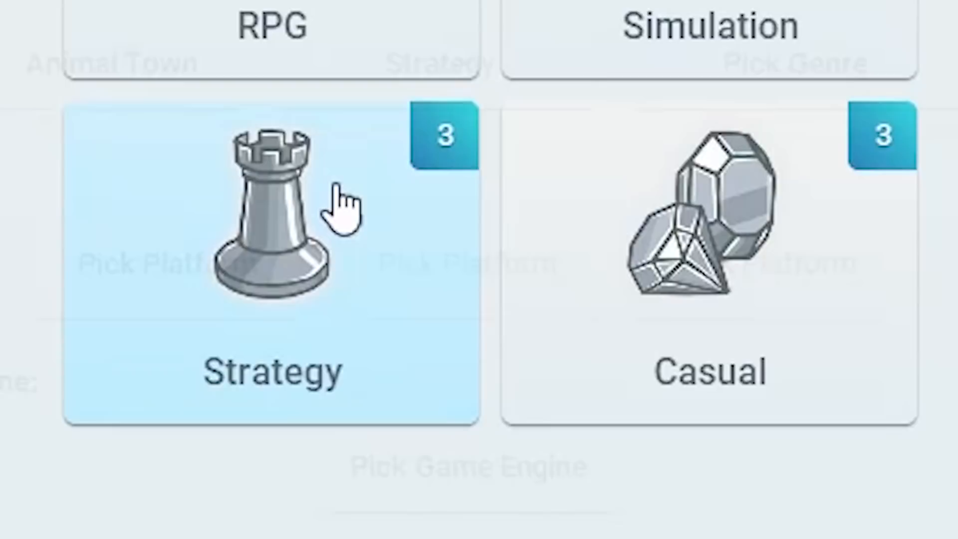
click(273, 262)
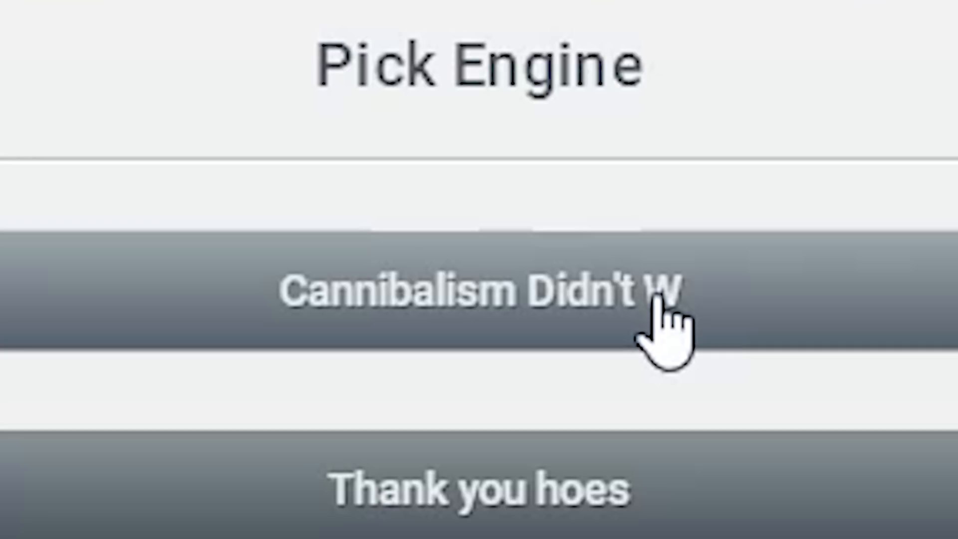
click(482, 288)
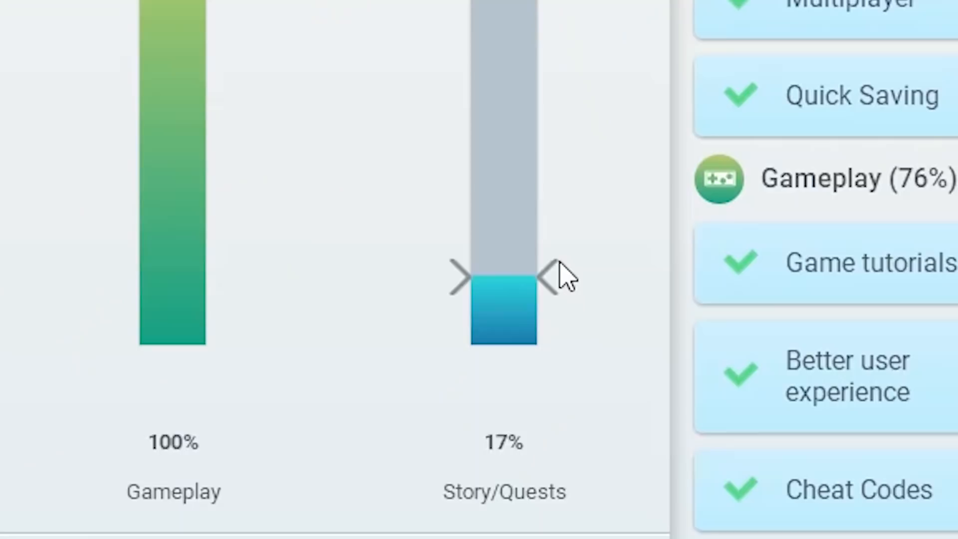
Step: Lower Story/Quests focus to about 17%, leaving Gameplay at 100%
drag(504, 284, 504, 299)
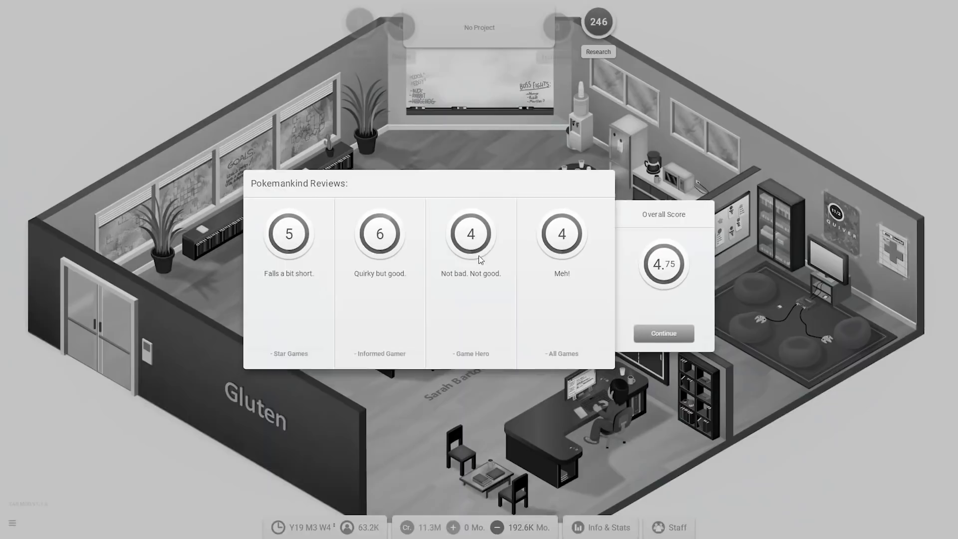
Step: Dismiss Pokemankind's 4.75 reviews and book the Small Booth for the convention
click(662, 334)
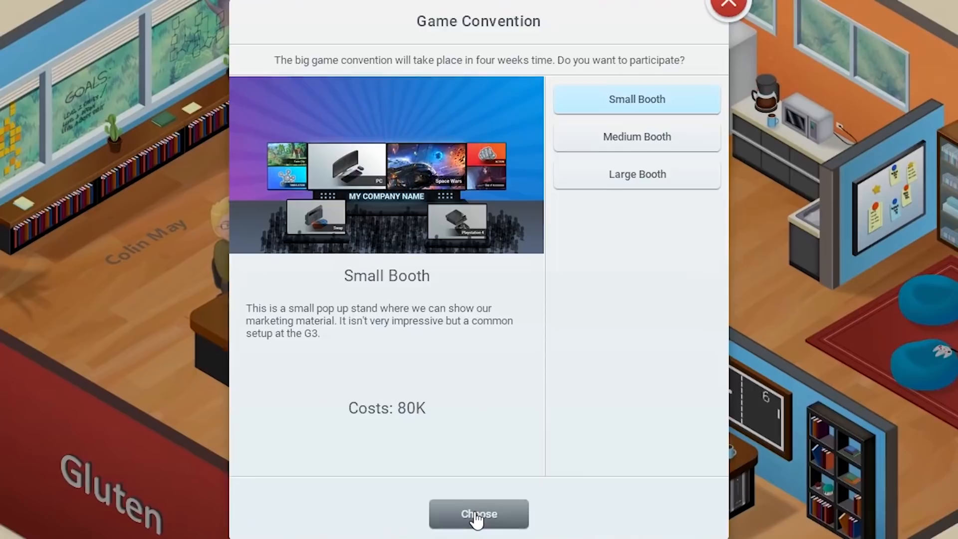
click(478, 513)
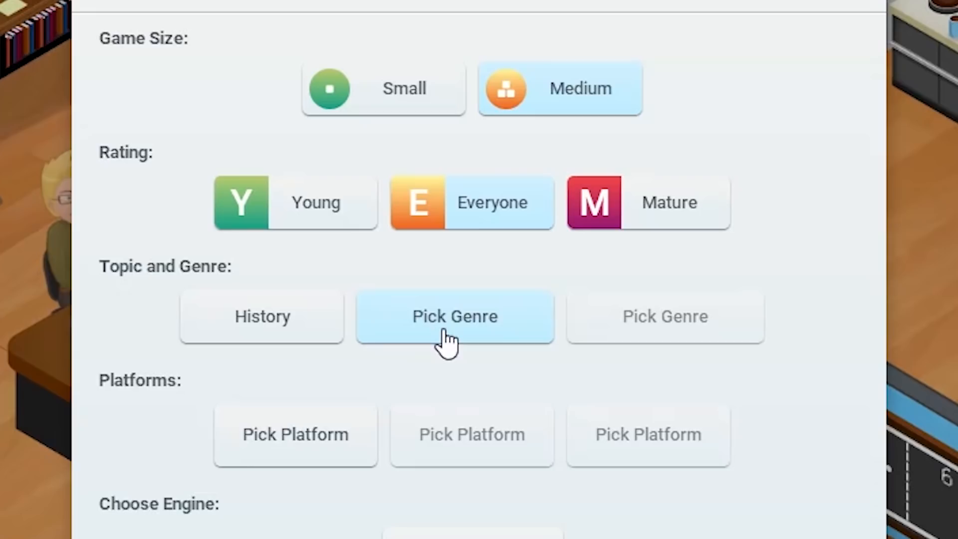
Step: Choose the genre and the studio's custom engine for the History game
click(455, 316)
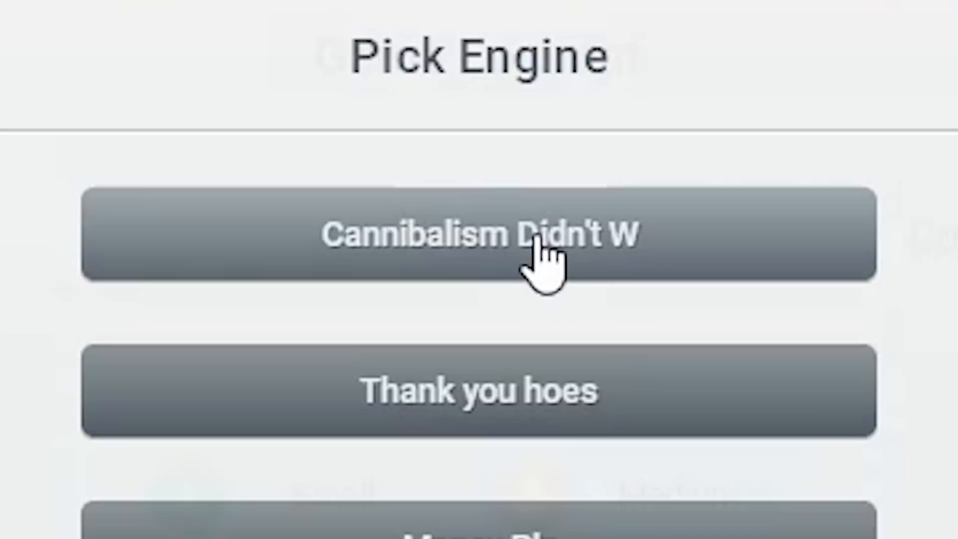
click(478, 233)
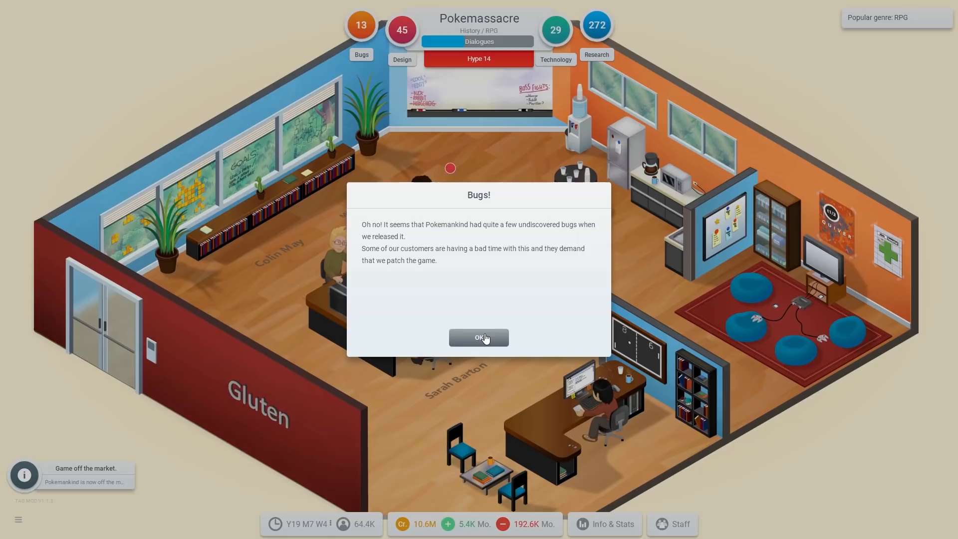
Step: Acknowledge the bug report and toggle a World Design feature in Pokemassacre's final stage
click(478, 337)
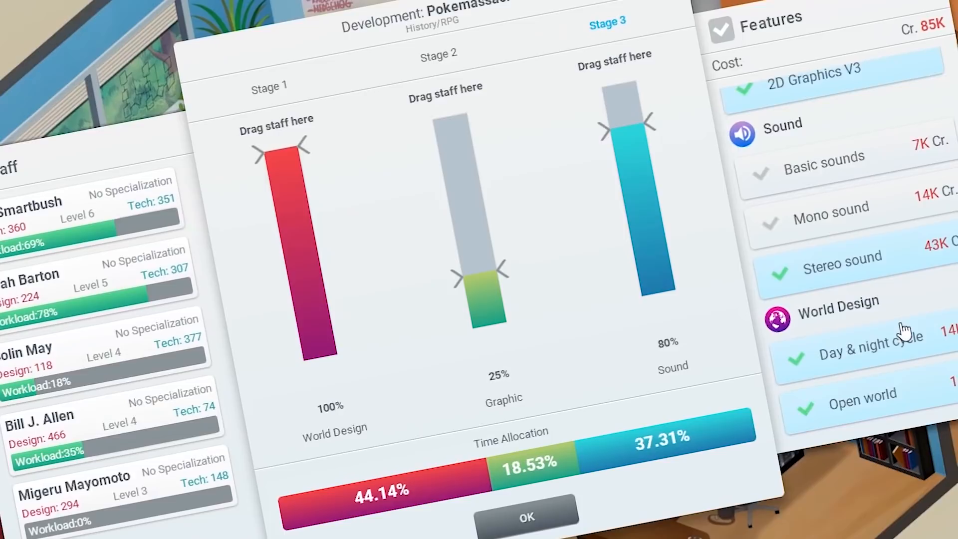
click(526, 516)
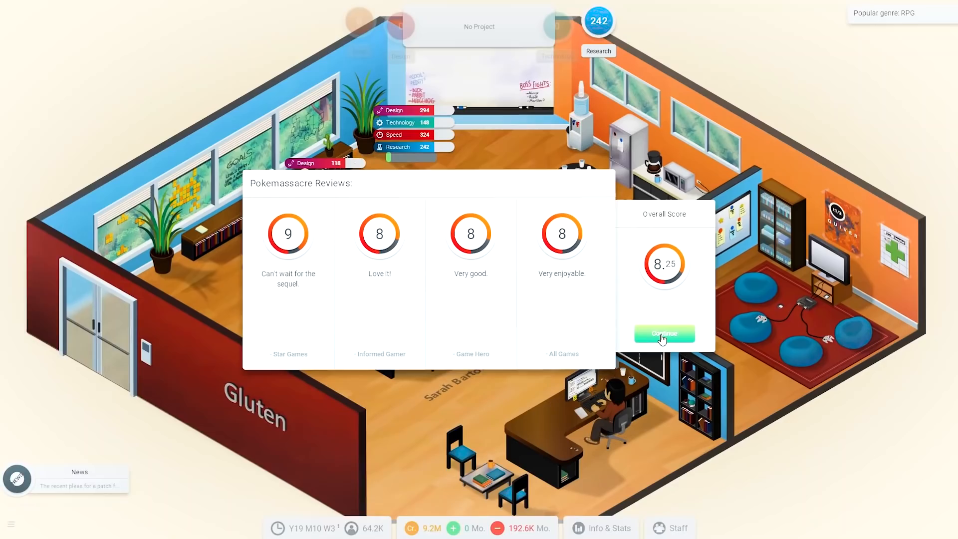
Step: Dismiss Pokemassacre's reviews of 9, 8, 8 and 8
click(664, 335)
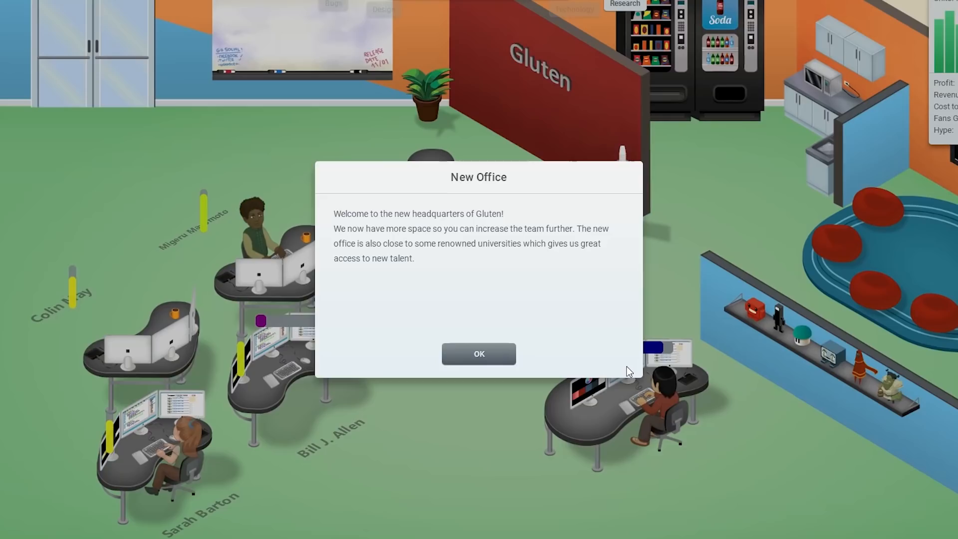
Step: Acknowledge the new office and Pokemassacre leaving the market at 782,006 units
click(478, 353)
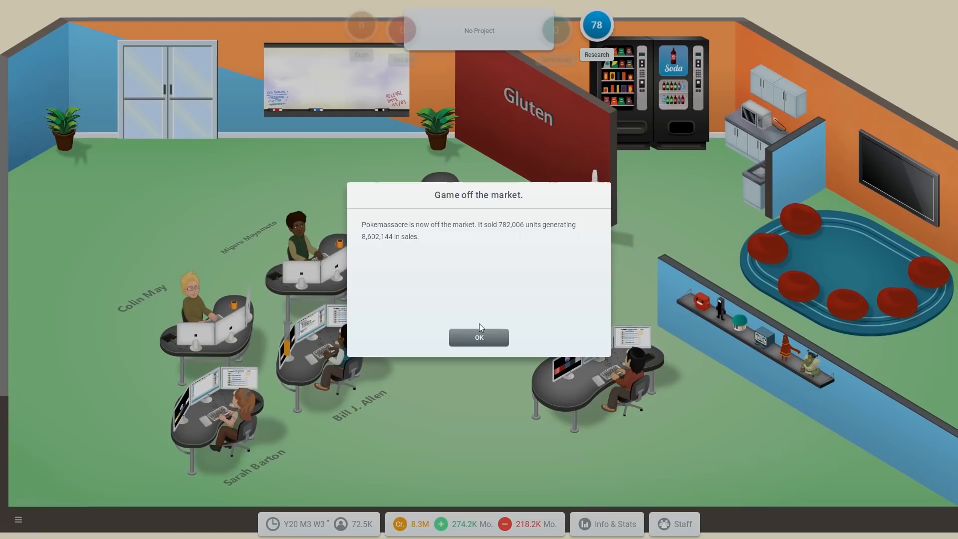
click(478, 338)
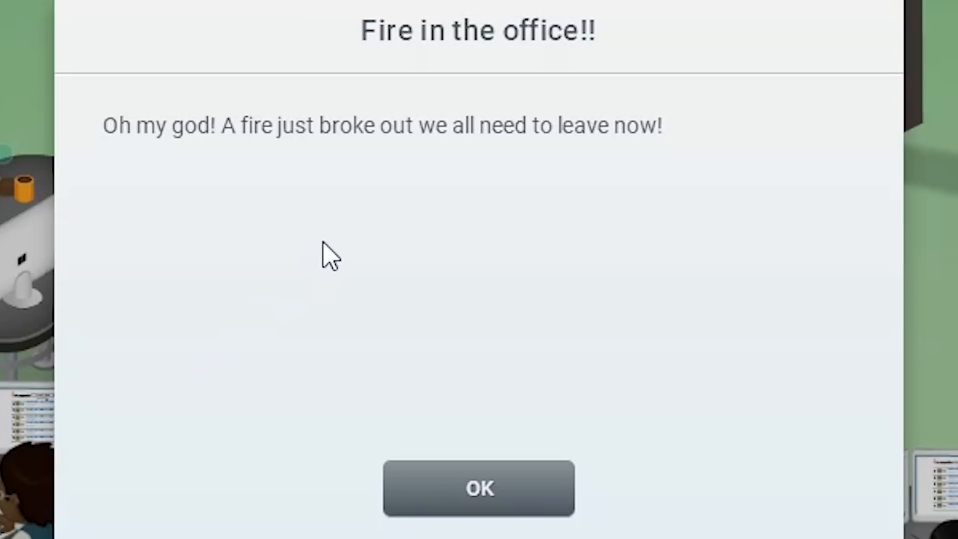
Step: Acknowledge the office fire alert and its damage report
click(478, 487)
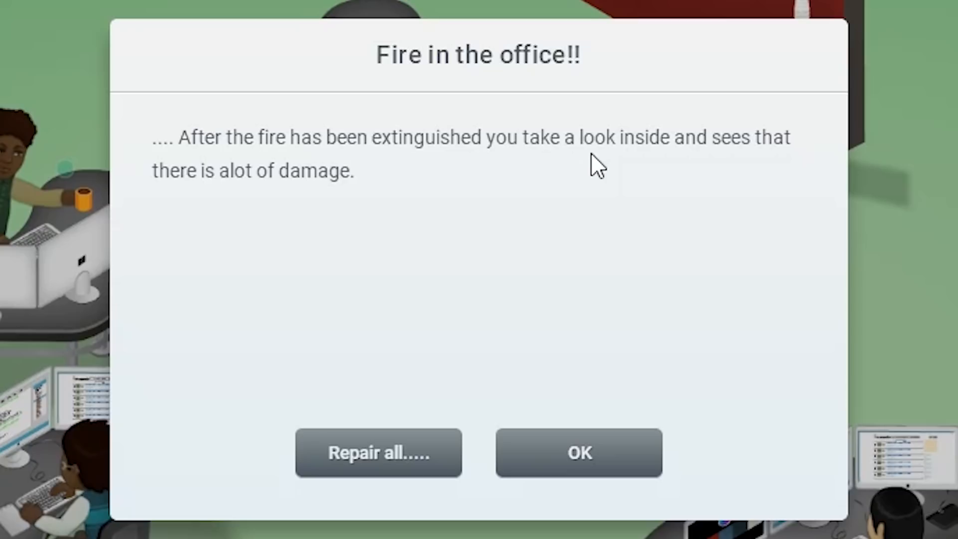
click(578, 452)
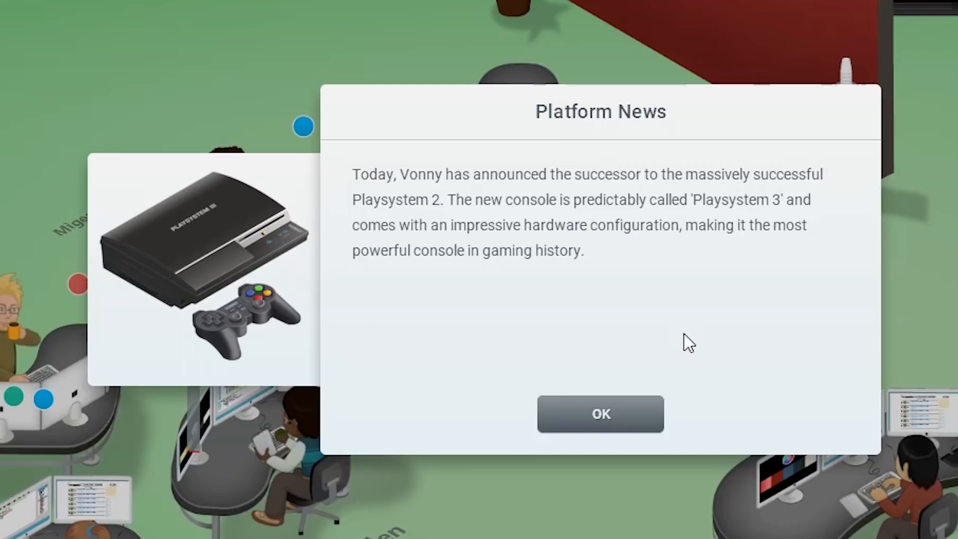
Step: Dismiss the Playsystem 3 news and the Selling Human Beings 101 review notice
click(599, 413)
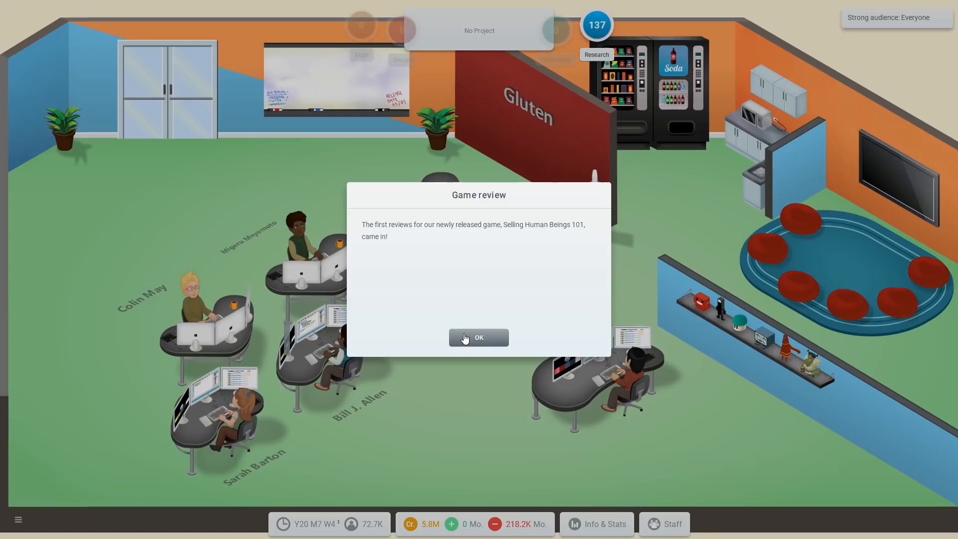
click(478, 337)
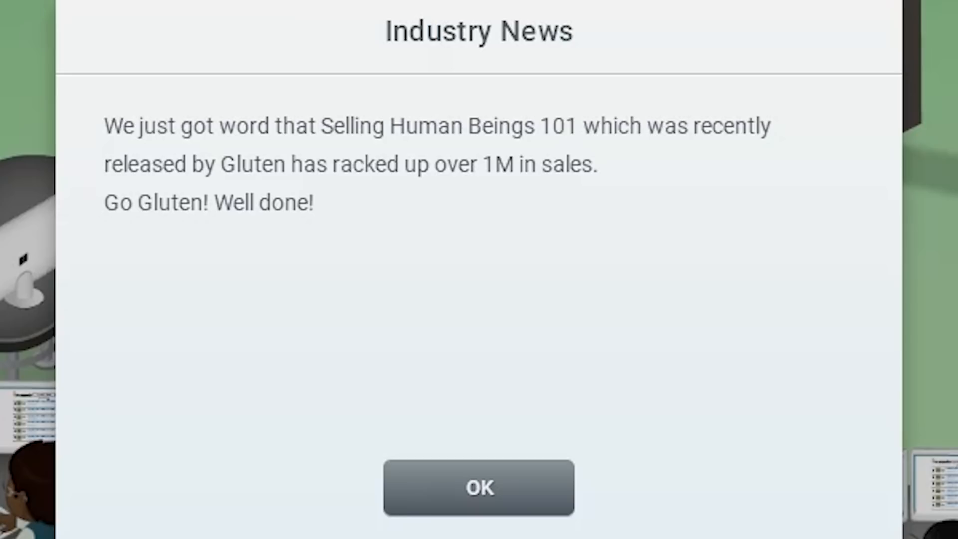
Step: Dismiss the Industry News popup about Selling Human Beings 101 passing 1M sales
click(477, 487)
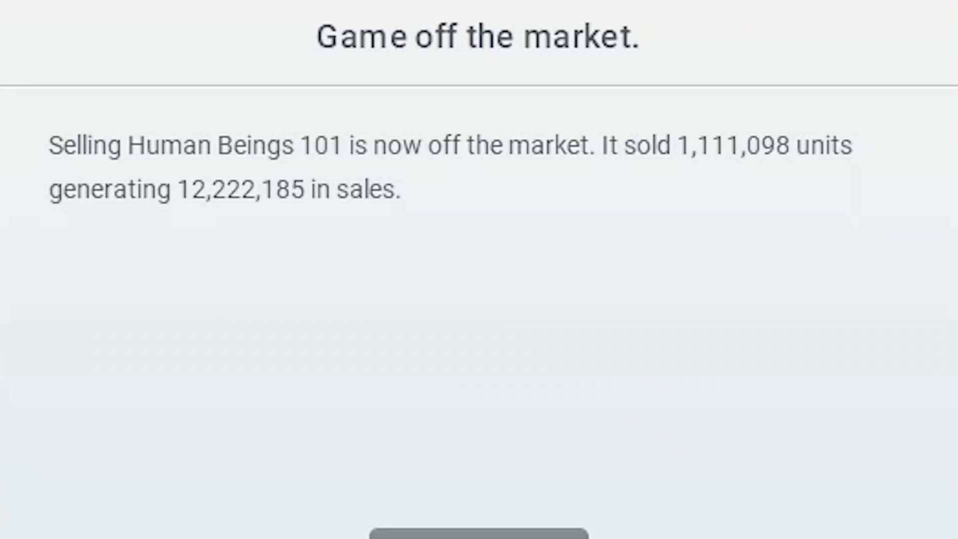
mouse_move(408, 449)
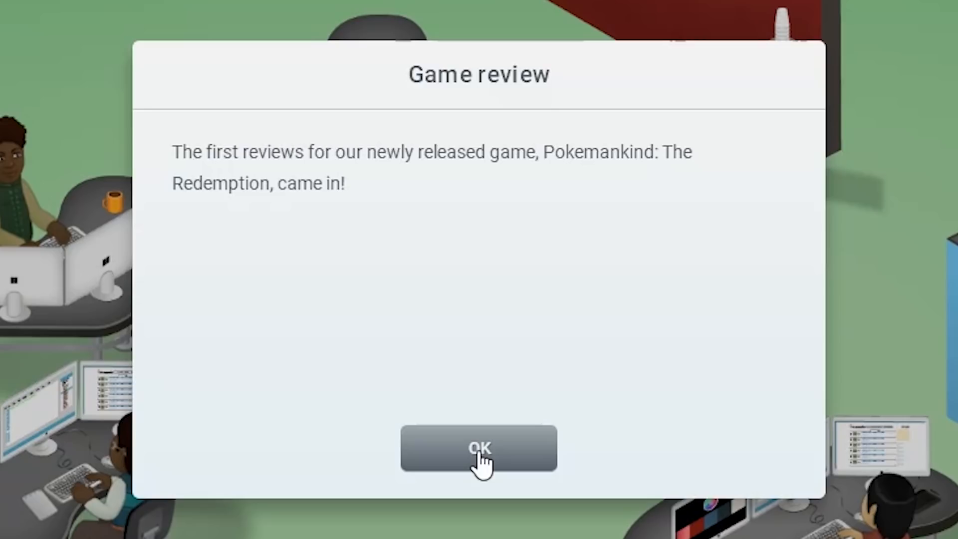
Step: View the Pokemankind: The Redemption reviews and wait for the Game Convention invitation
click(478, 448)
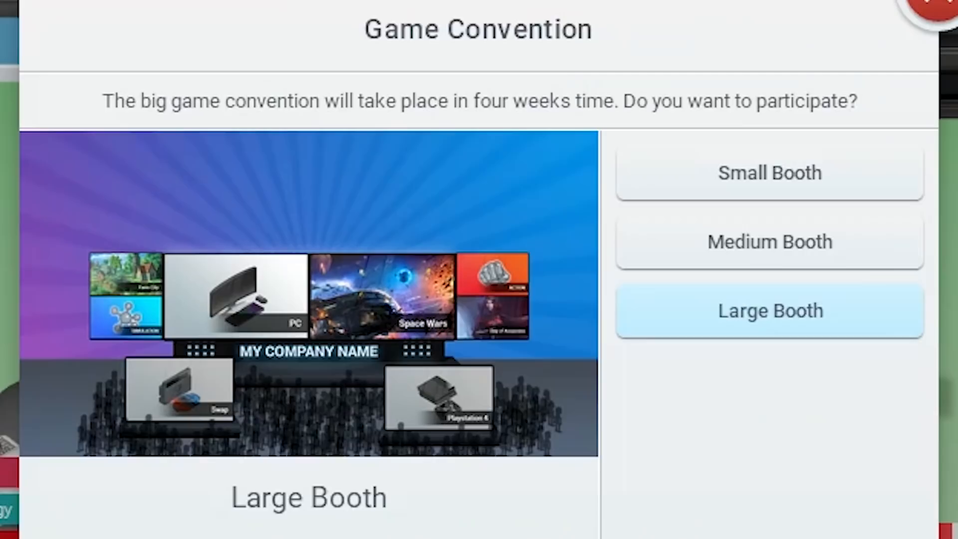
Step: Book a Large Booth at G3 and close the 563,151-visitor convention results
click(769, 310)
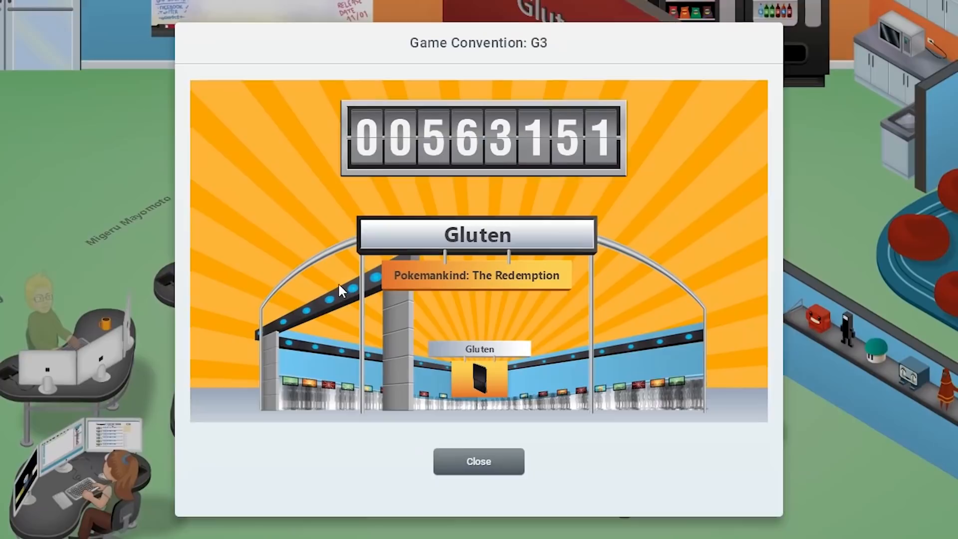
click(478, 461)
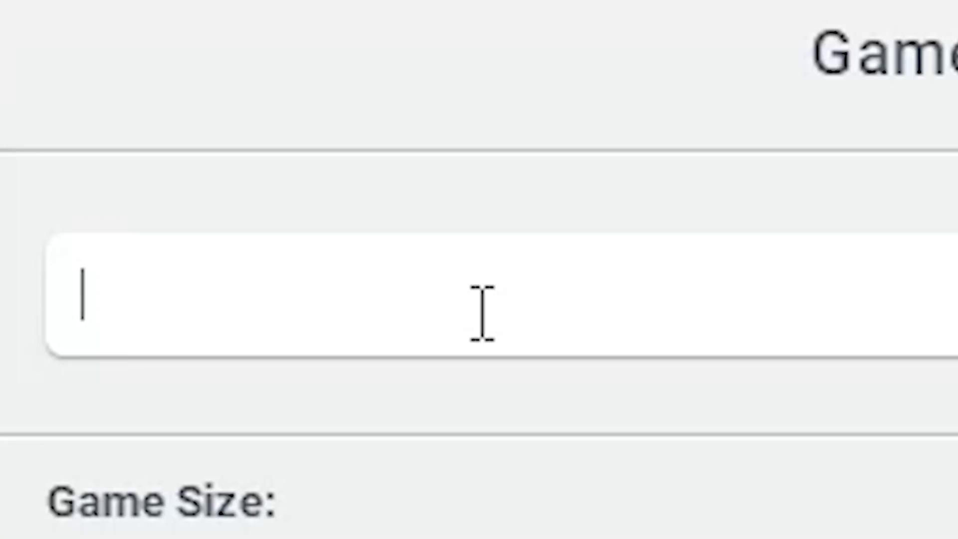
Step: Name the new game concept 'Human Farming Simulator 2022'
text(Human Farming Simulator 2)
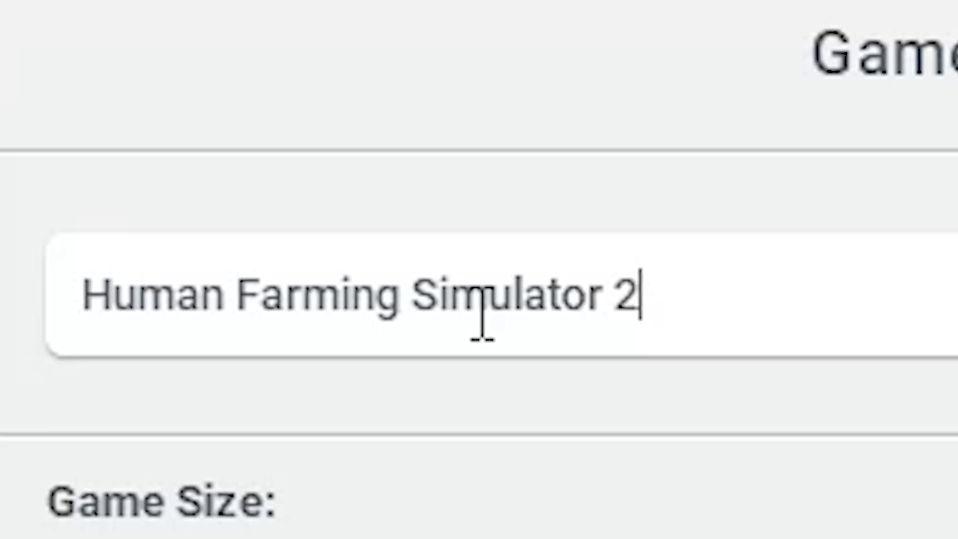
text(022)
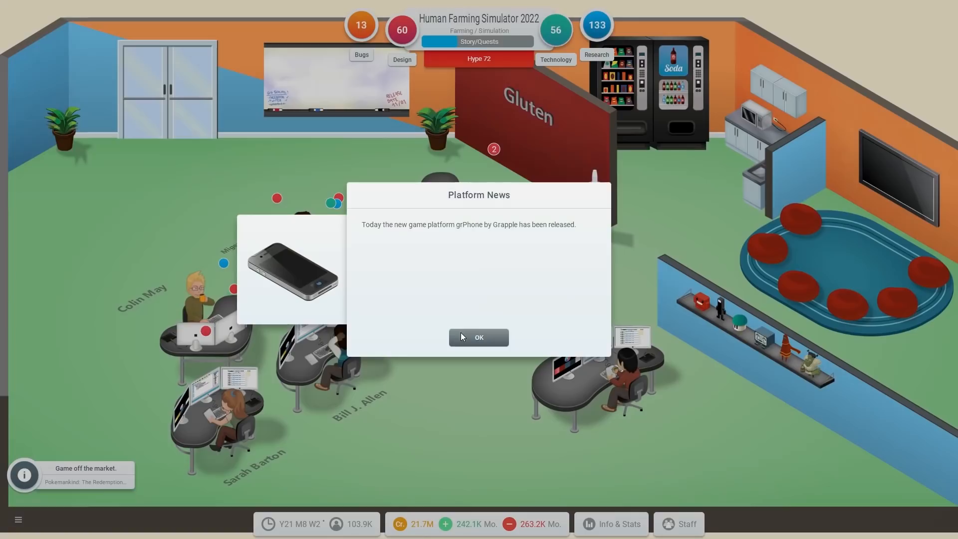
Step: Dismiss the grPhone release news and the Virtual economy research unlock
click(478, 338)
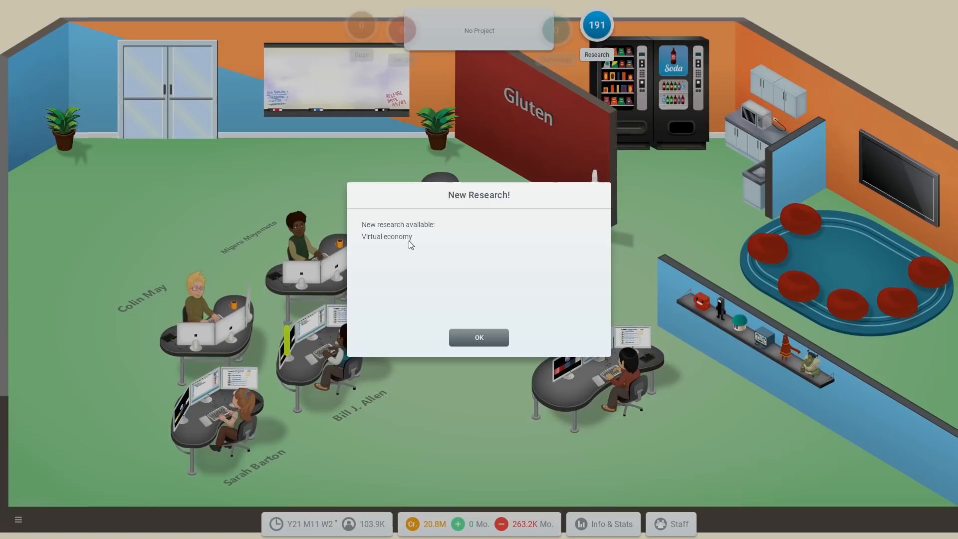
click(478, 337)
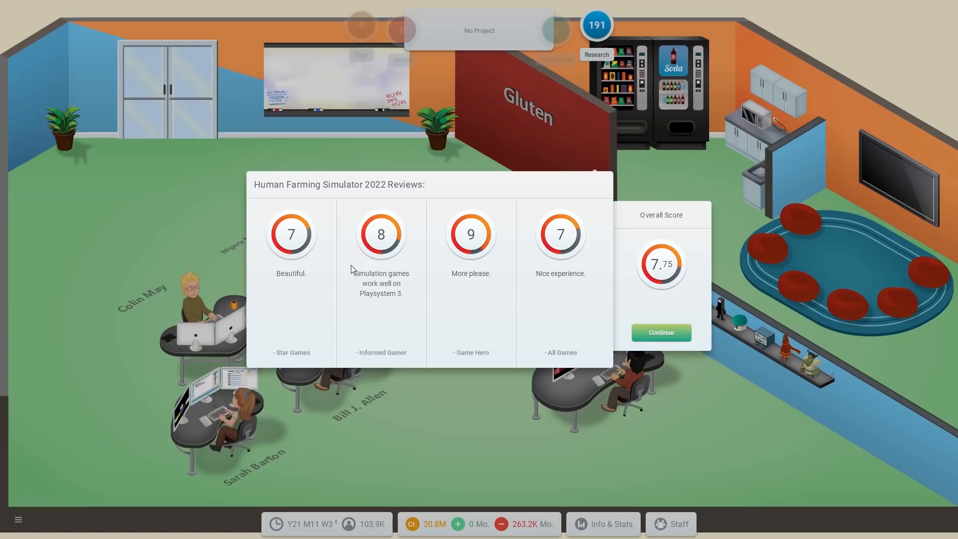
Step: Continue past the Human Farming Simulator 2022 reviews and dismiss its 1M sales news
click(659, 332)
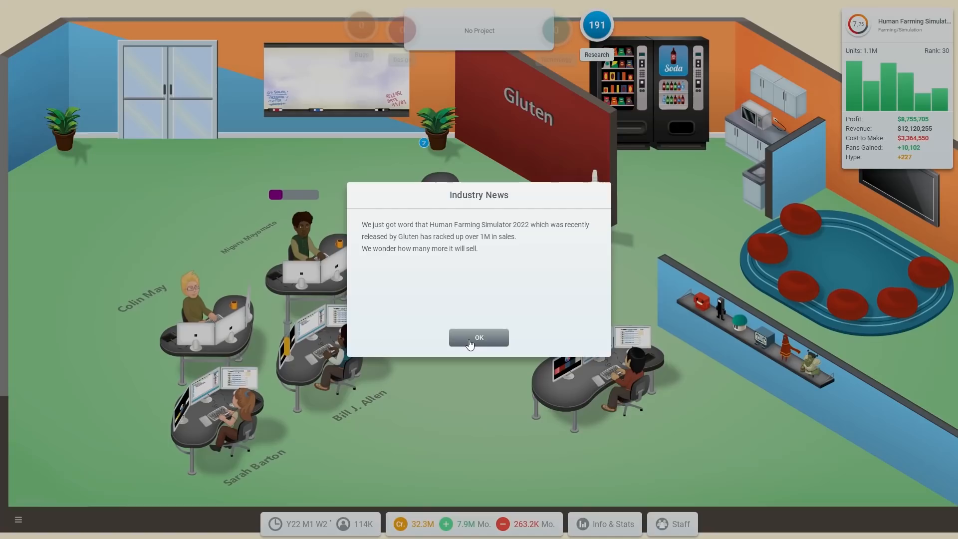
click(478, 337)
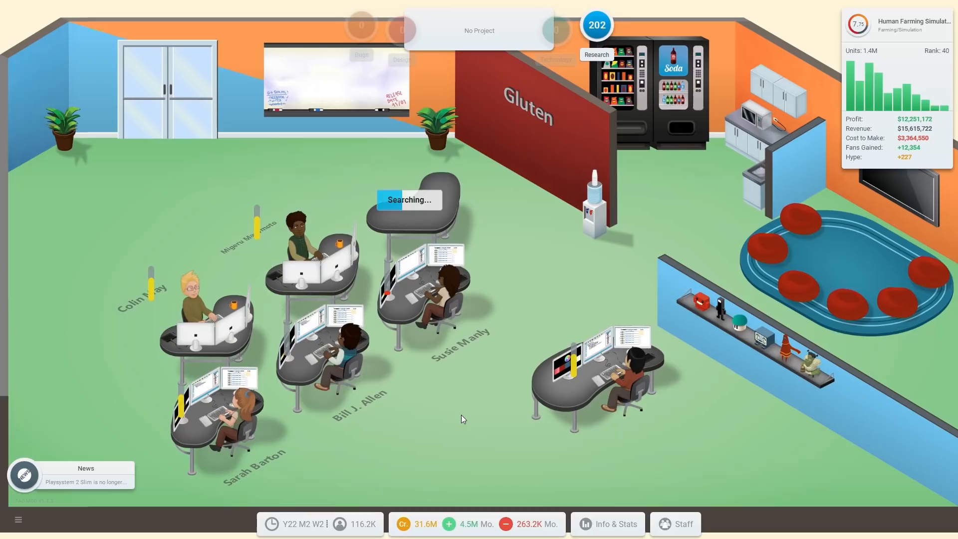
Step: Let the game run until Human Farming Simulator 2022 goes off the market
click(674, 523)
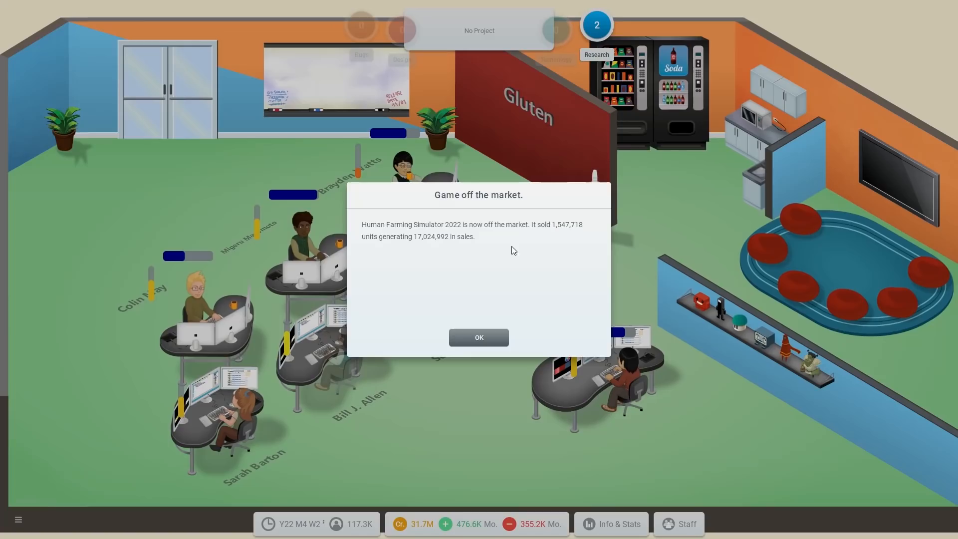
Step: Dismiss the off-market notice and close the 612,237-visitor G3 convention report
click(478, 337)
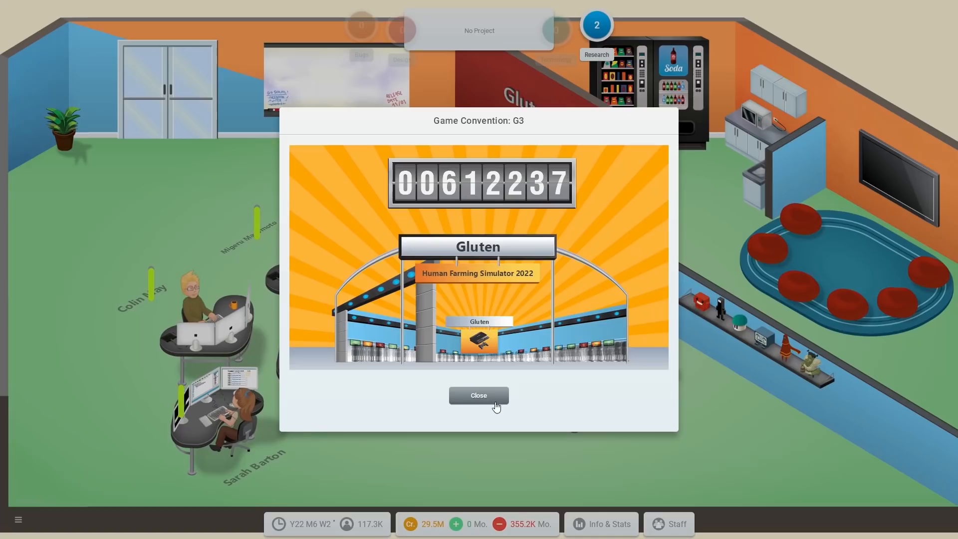
click(478, 395)
text(Pokemankind: GO)
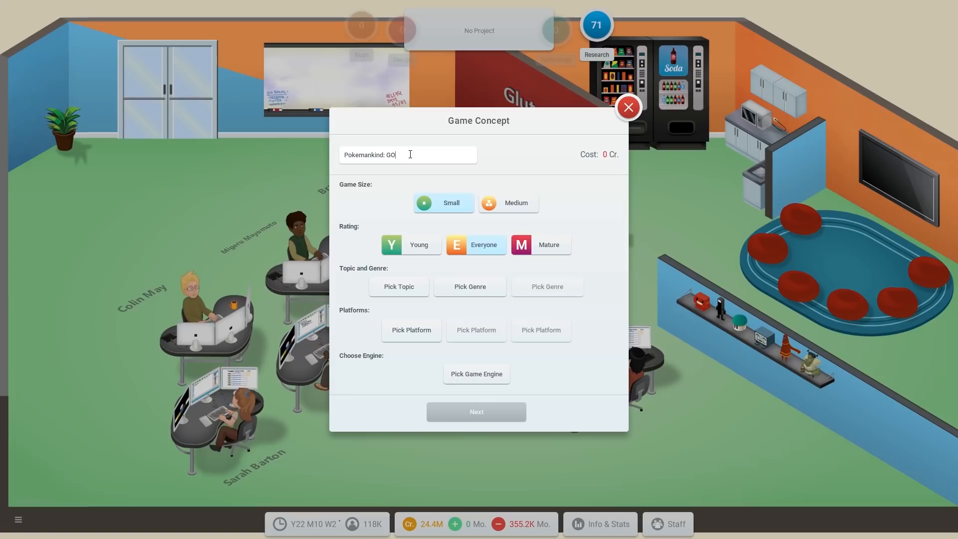
Step: Make Pokemankind: GO a medium Movies/Casual game and start stage 1 development
click(508, 203)
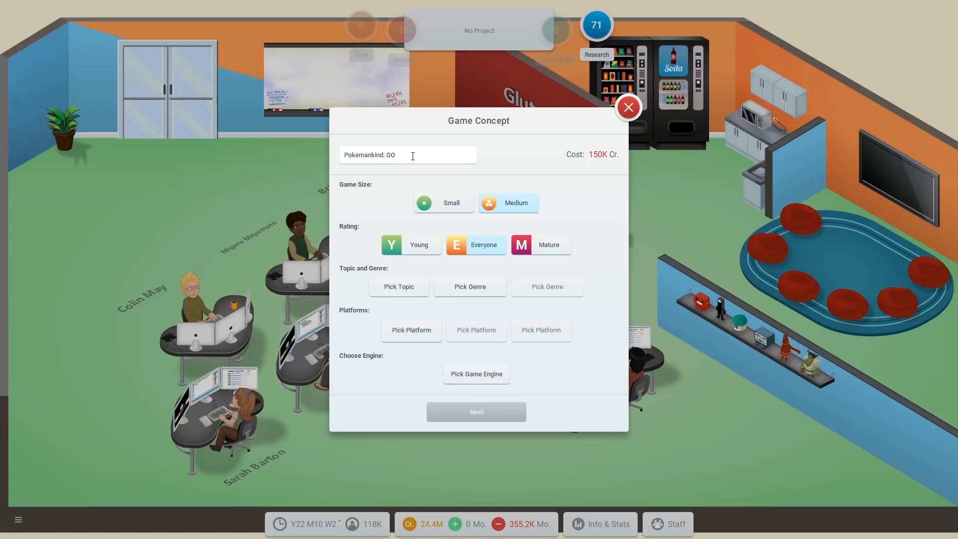
click(476, 411)
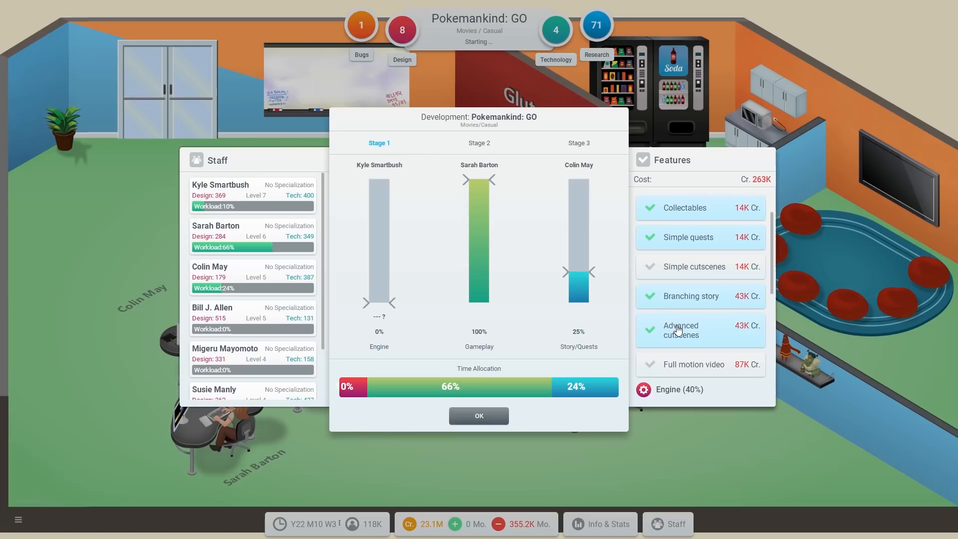
Step: Add Game tutorials to the gameplay features and carry Pokemankind: GO through to release
scroll(down, 3)
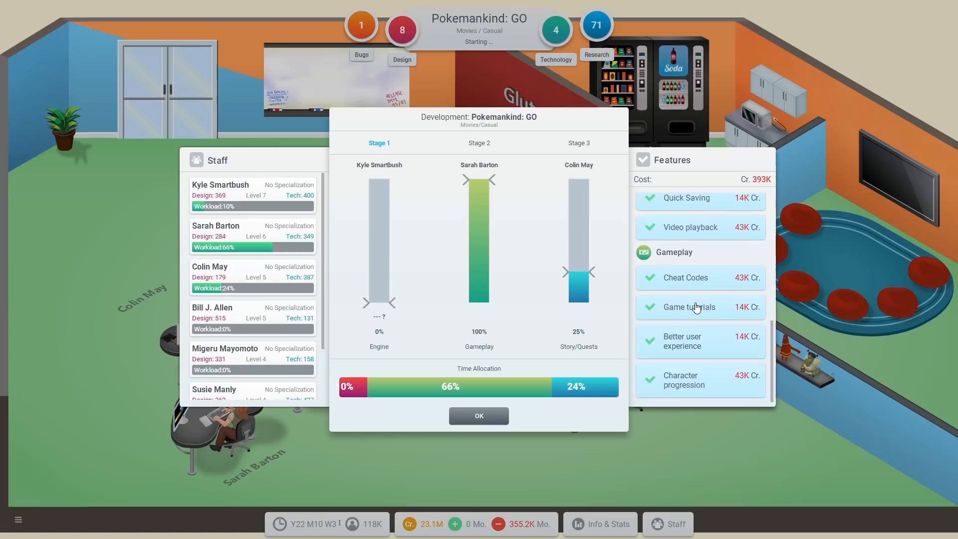
click(478, 415)
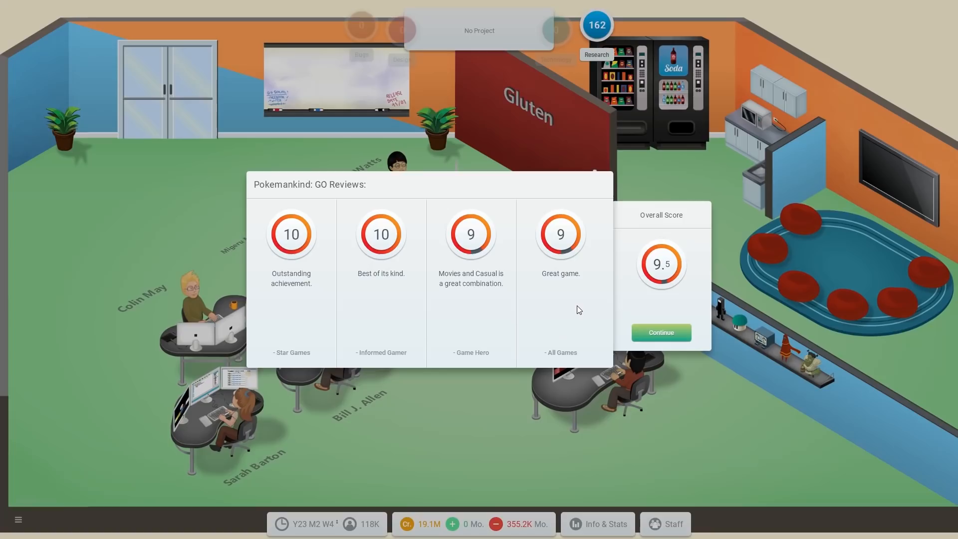
Step: Accept Pokemankind: GO's review scores and dismiss the 1M platinum sales news
click(660, 332)
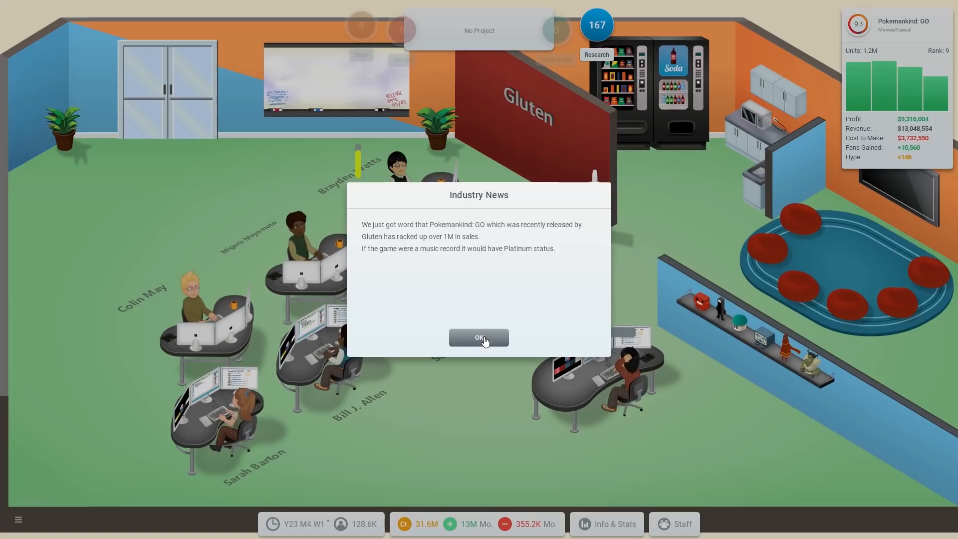
click(478, 337)
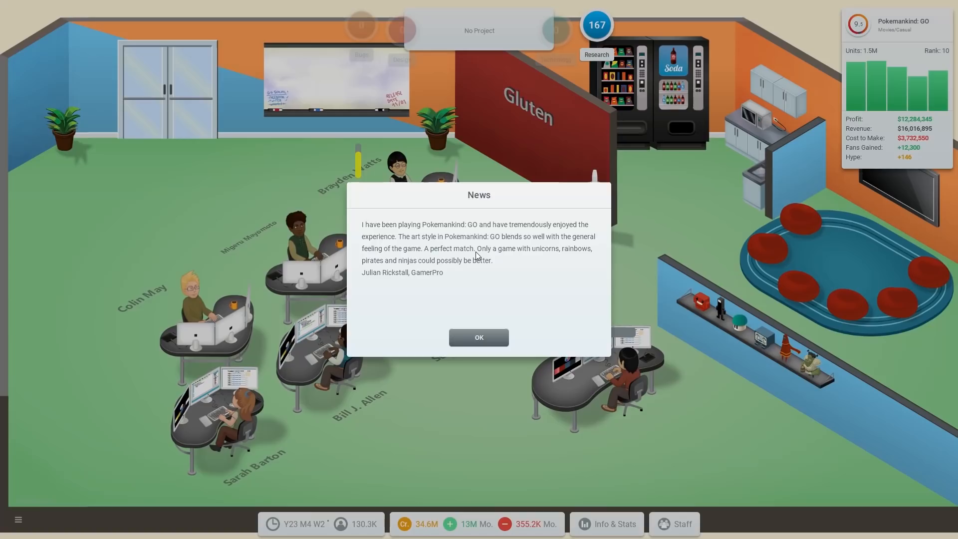
Step: Dismiss the GamerPro player's review so Pokemankind: GO runs to its off-market notice
click(478, 338)
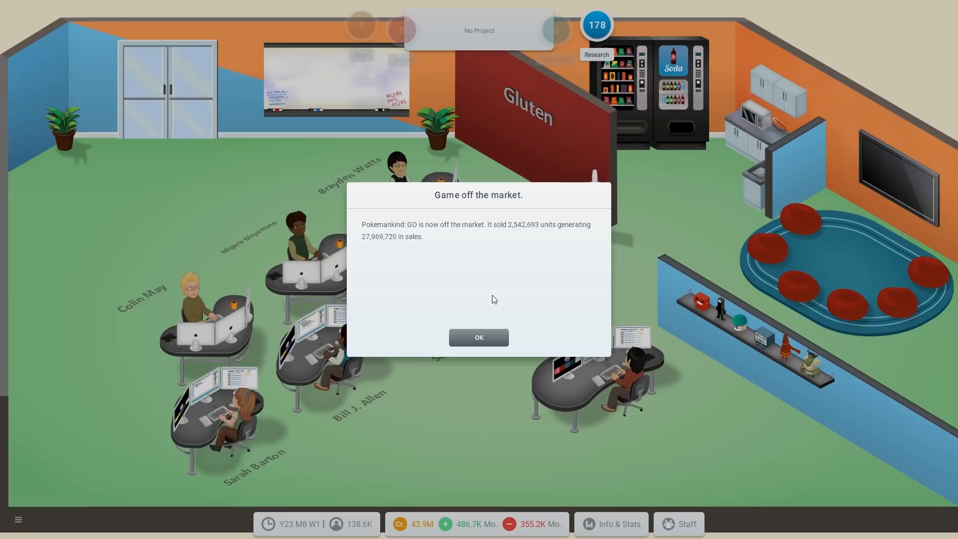
mouse_move(492, 289)
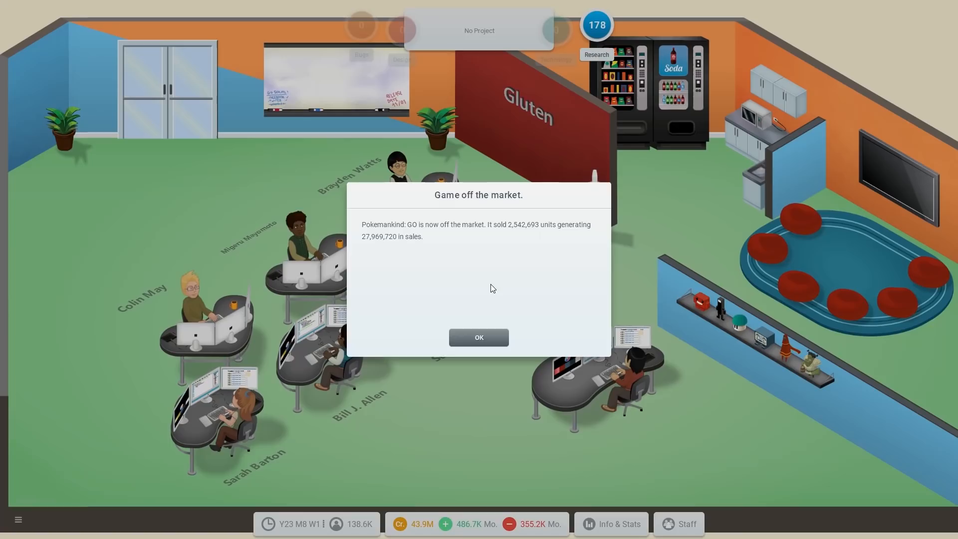
Step: Dismiss the Pokemankind: GO off-market notice, revealing the studio's new-project options
click(478, 337)
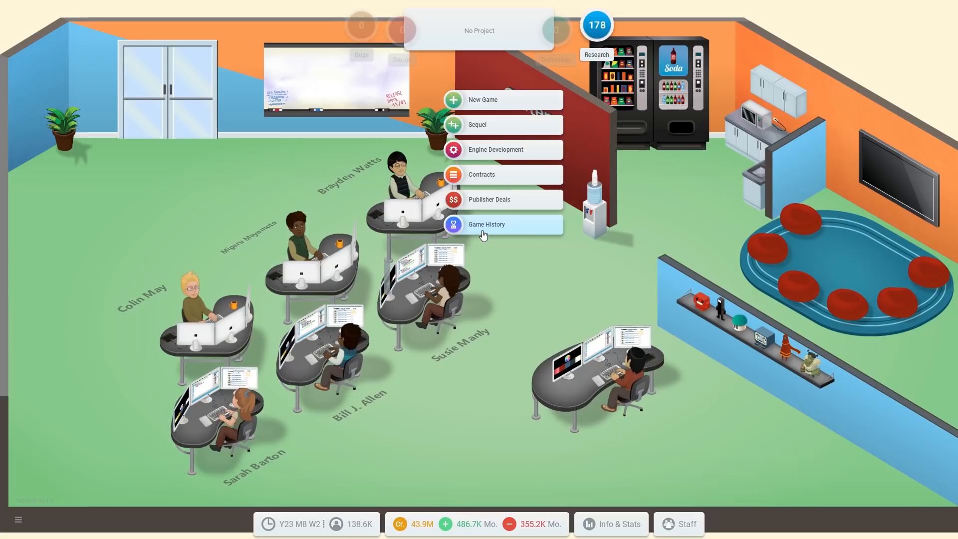
mouse_move(482, 234)
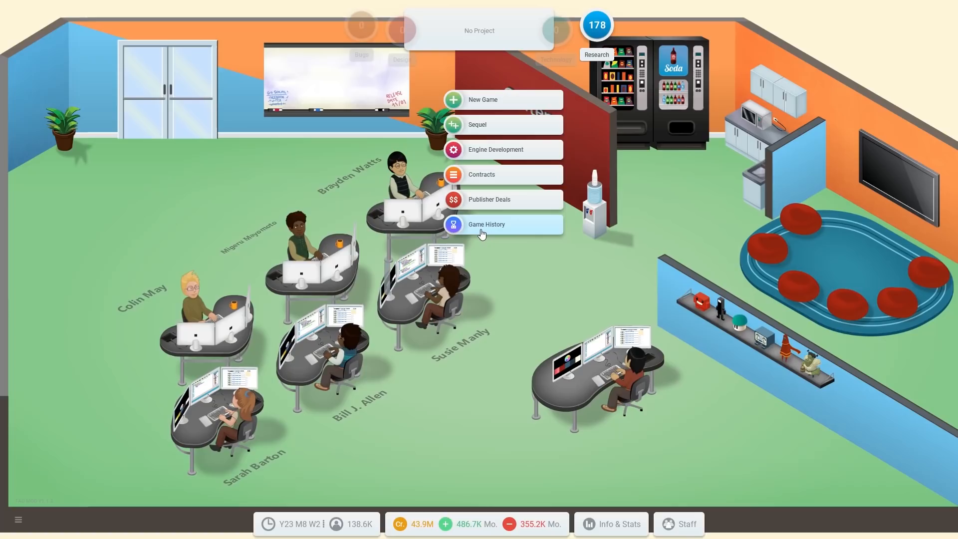